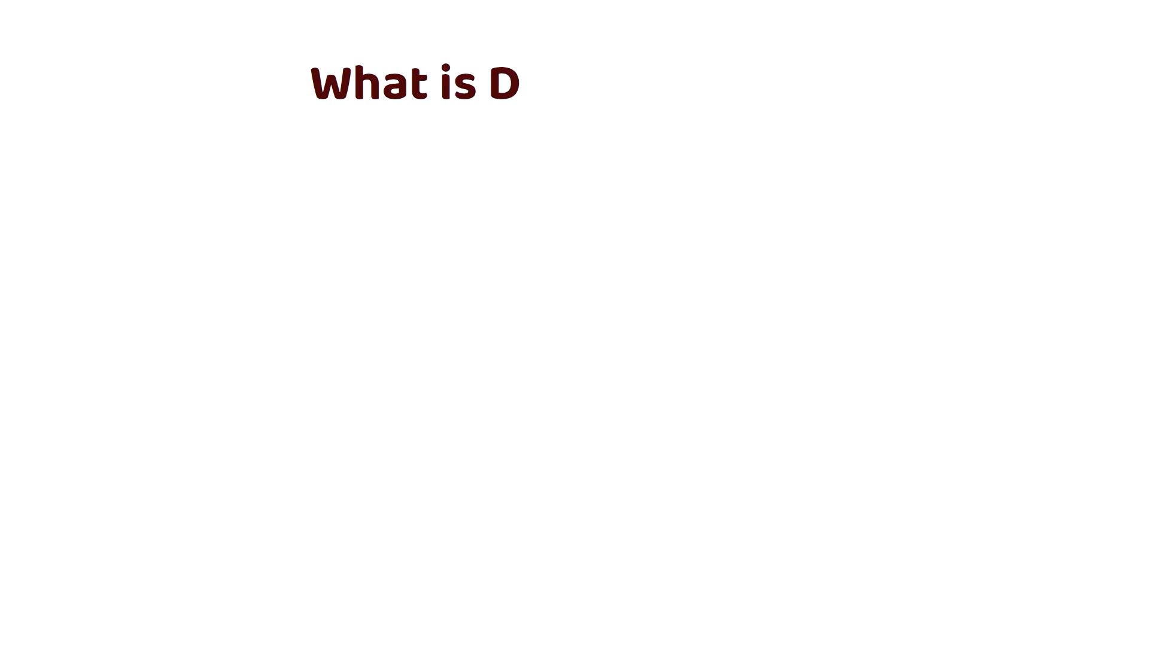
pyautogui.write('ata Science?')
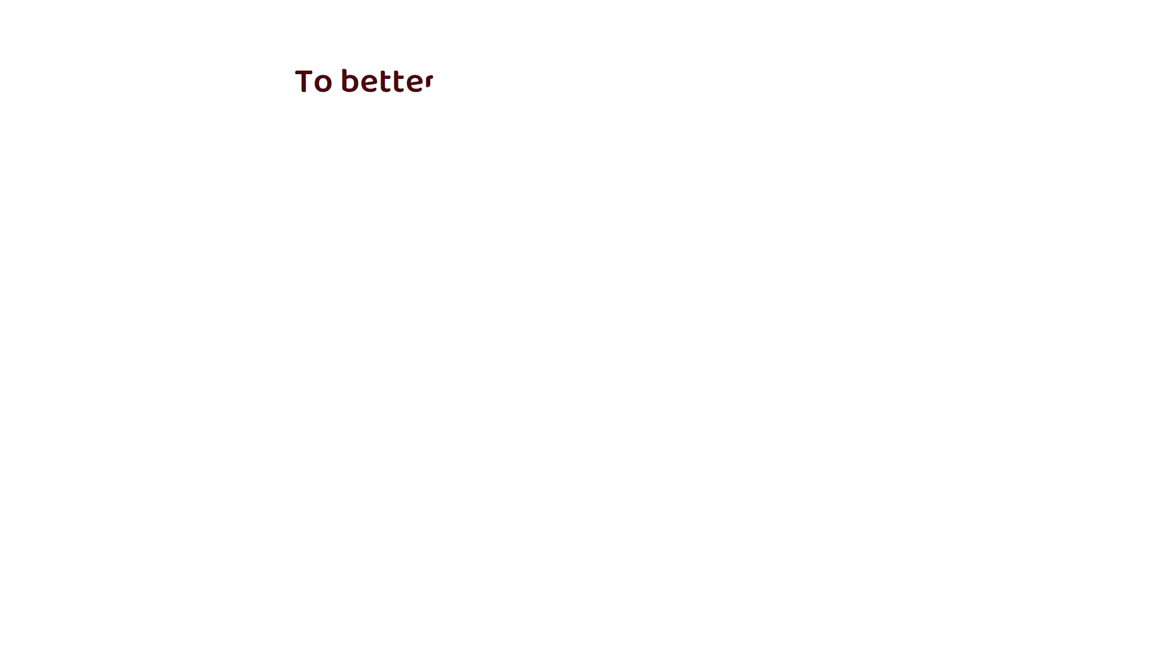
pyautogui.write('understand customer needs')
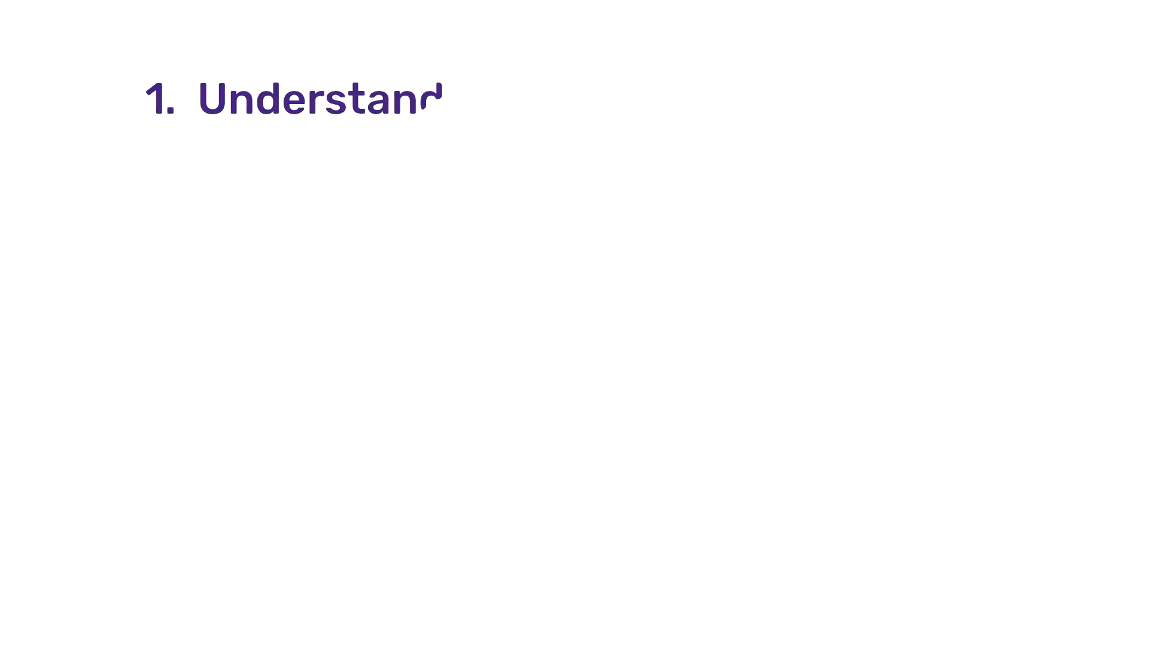
pyautogui.write('the Problem / Requir')
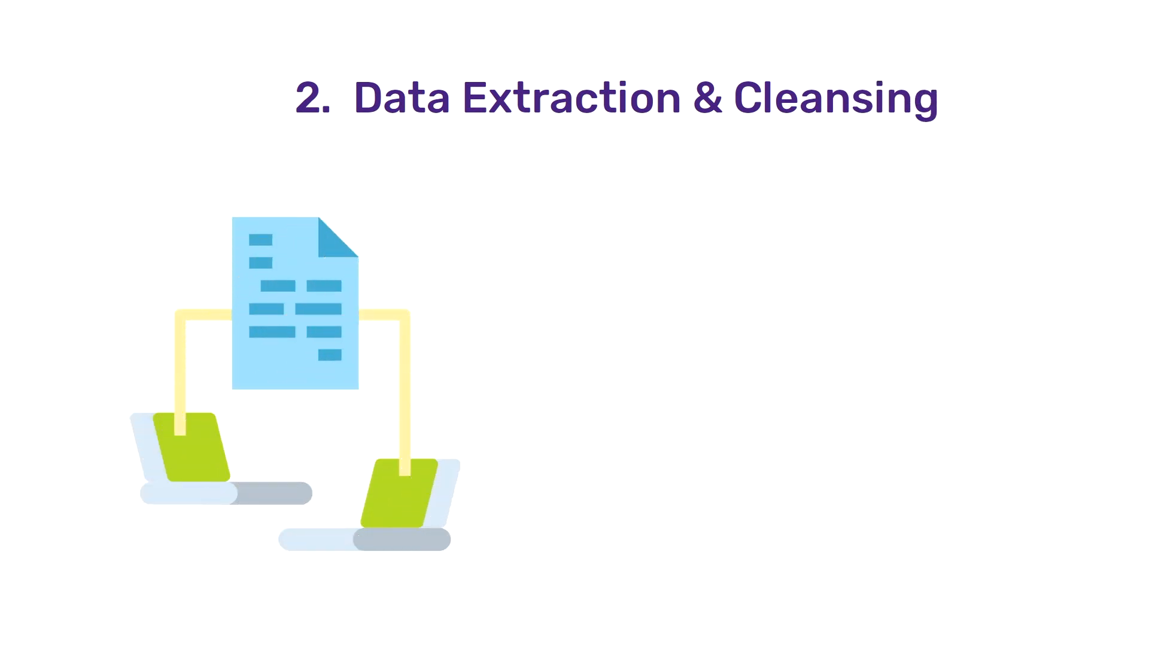
pyautogui.write('Extract data from multiple source')
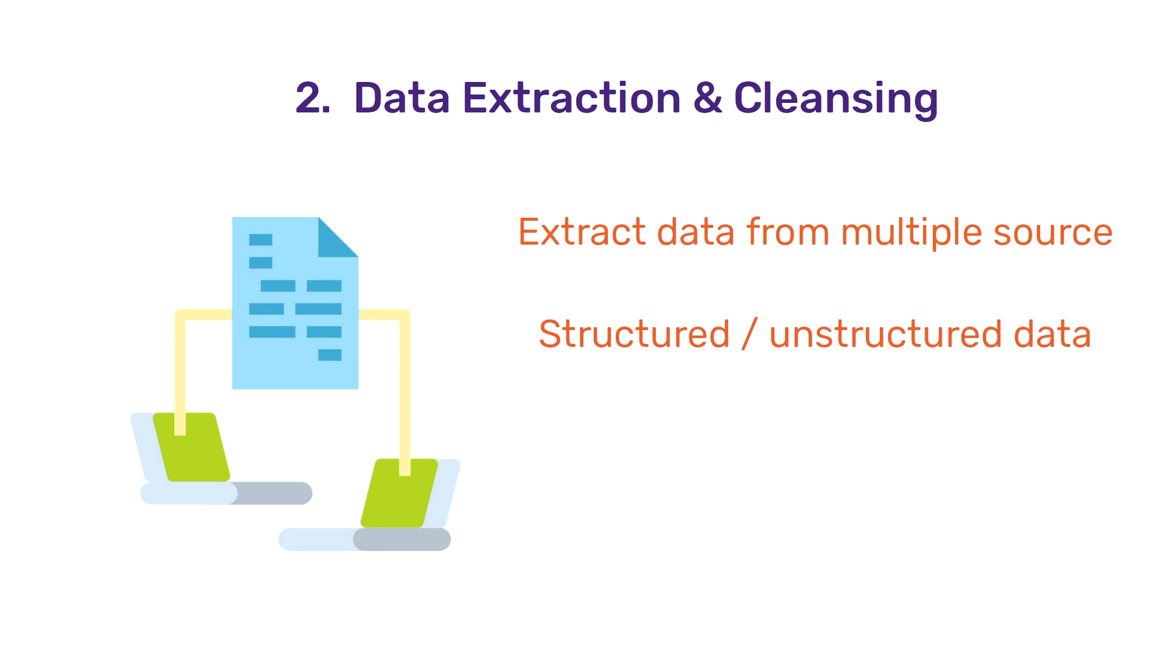
pyautogui.write('Remove unwanted data')
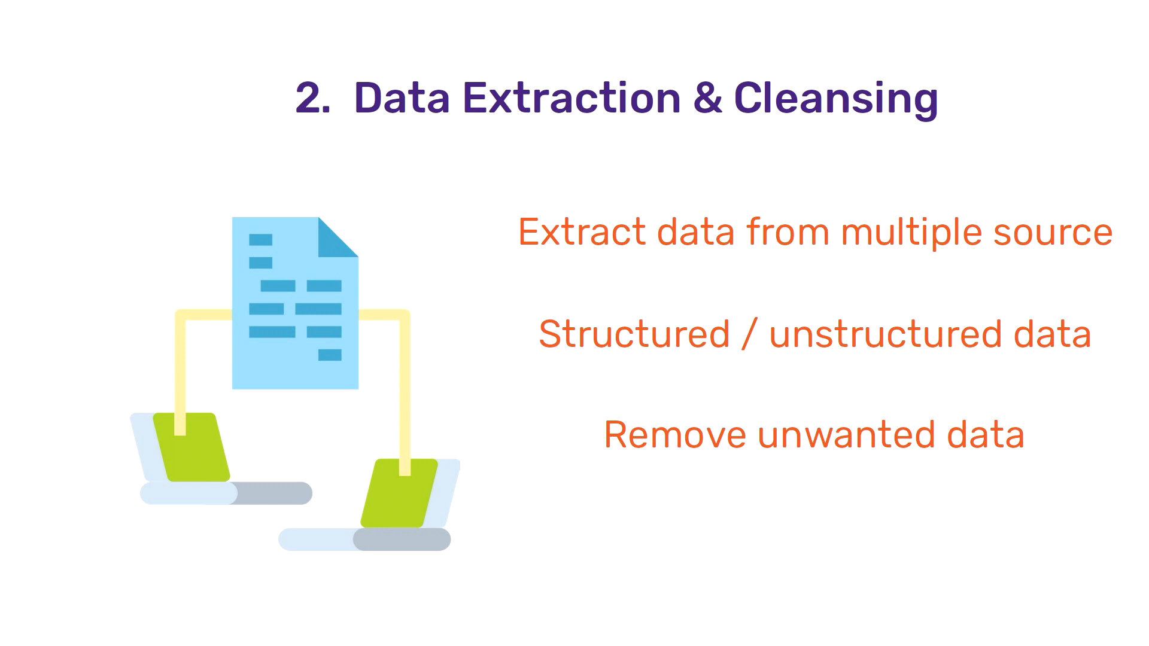
pyautogui.write('Transform da')
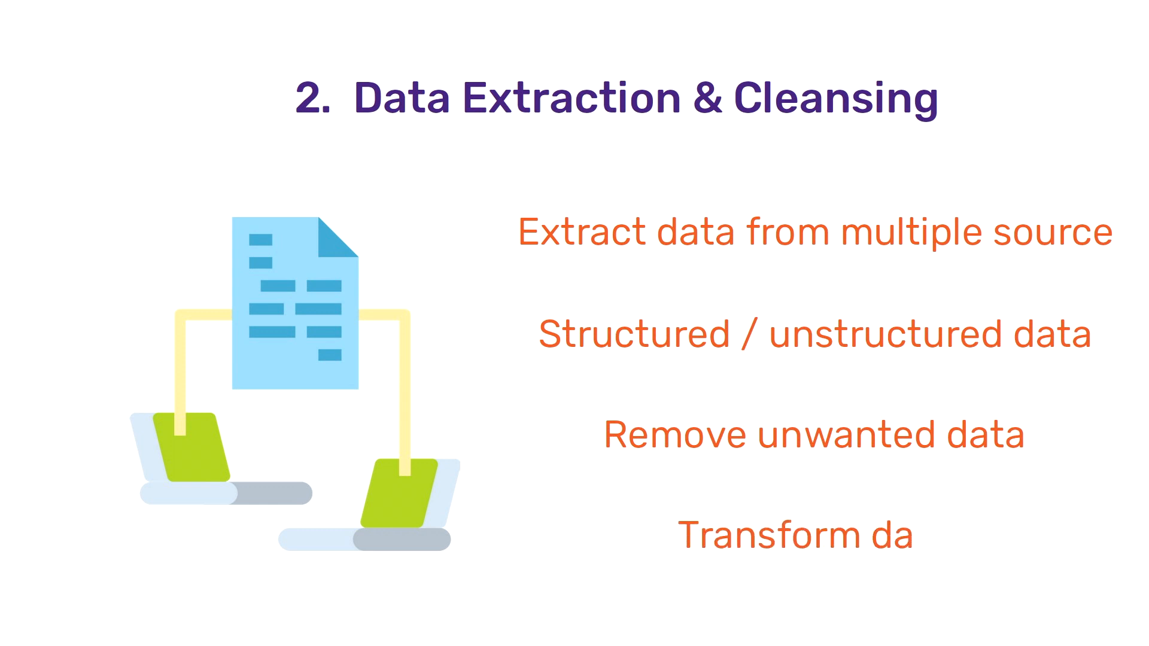
pyautogui.write('ta')
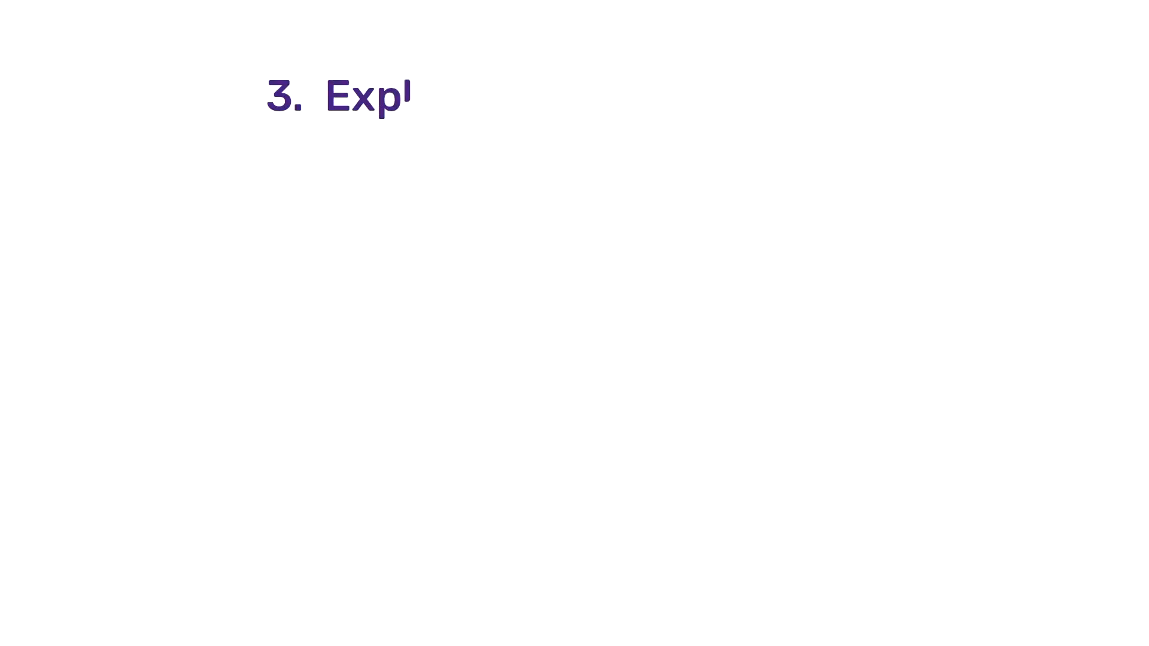
pyautogui.write('Exploratory Data Analysis')
pyautogui.write('Analyze and ')
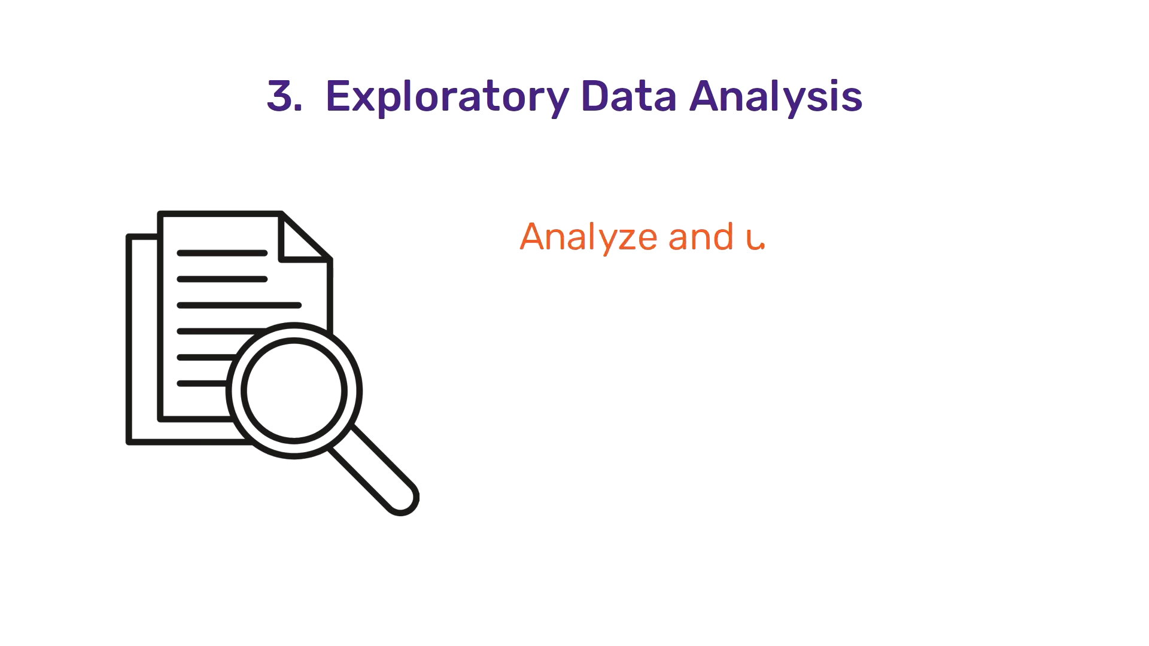
pyautogui.write('understand Data')
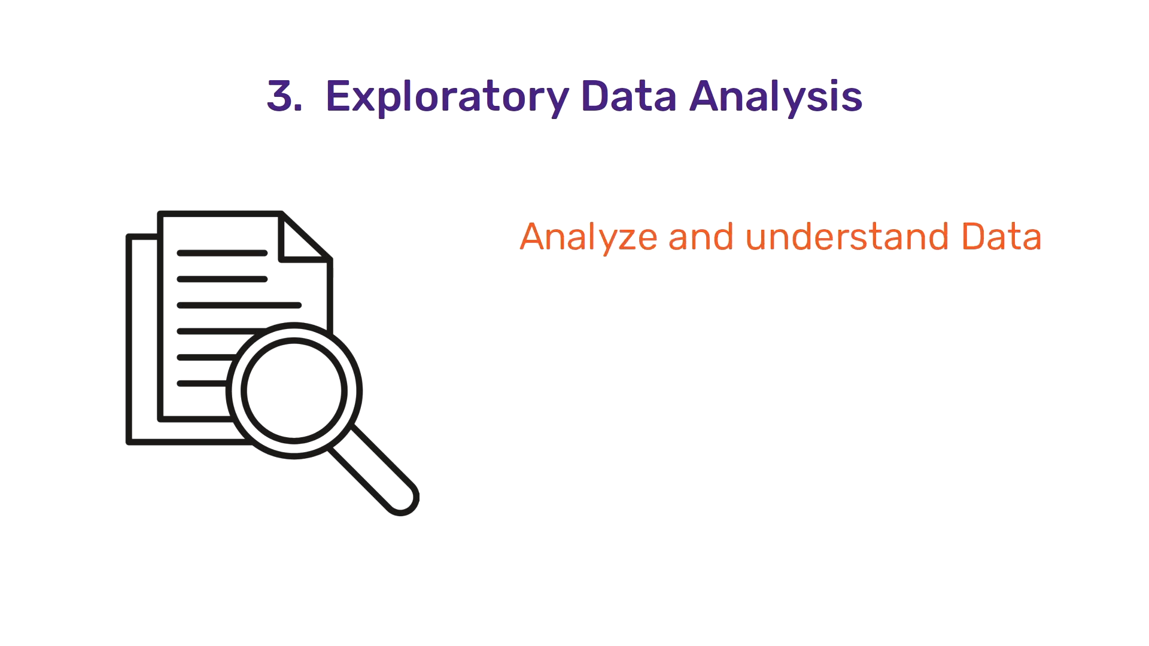
pyautogui.write('Identify patterns, spot th')
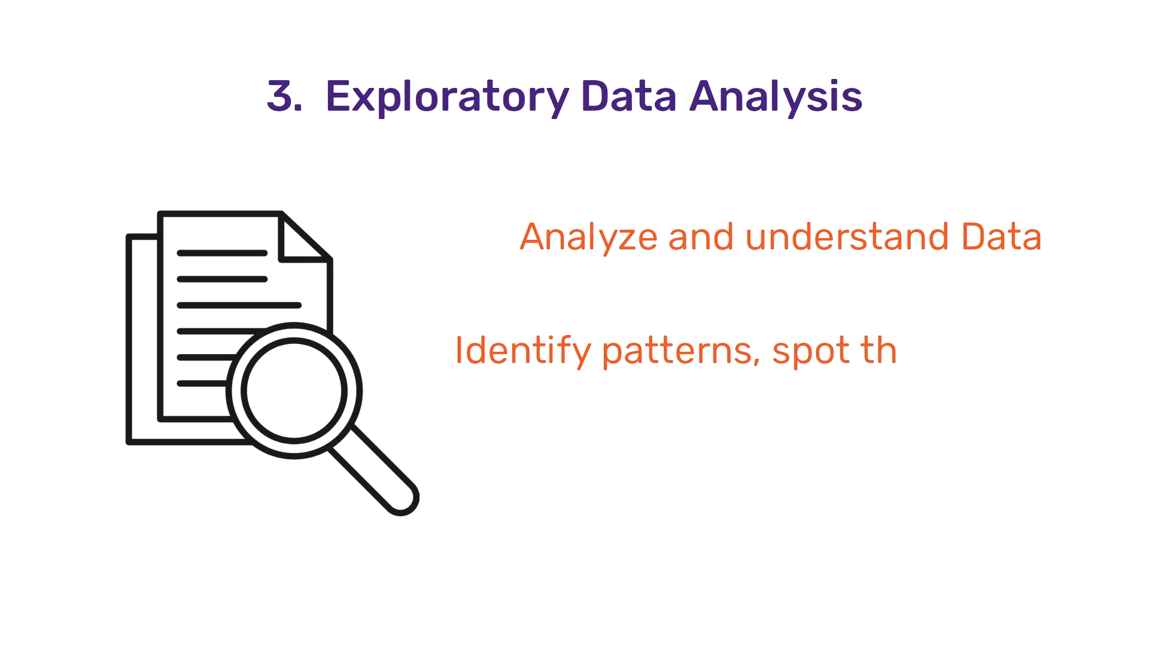
pyautogui.write('e anomalies')
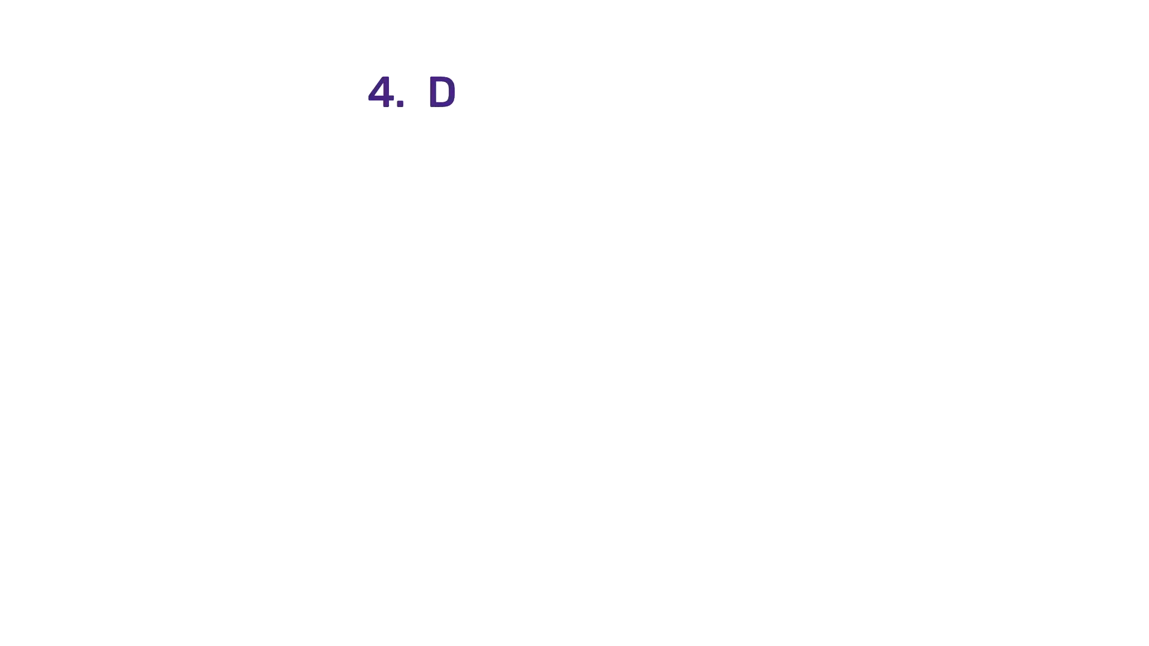
pyautogui.write('ata Visualization')
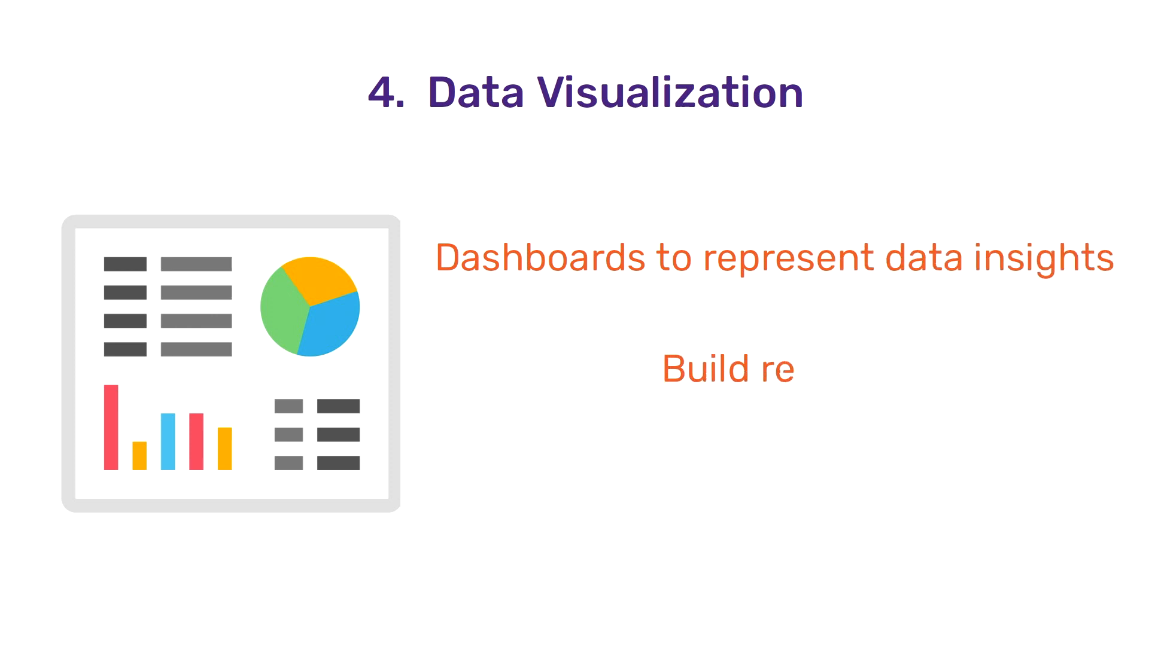
pyautogui.write('ports')
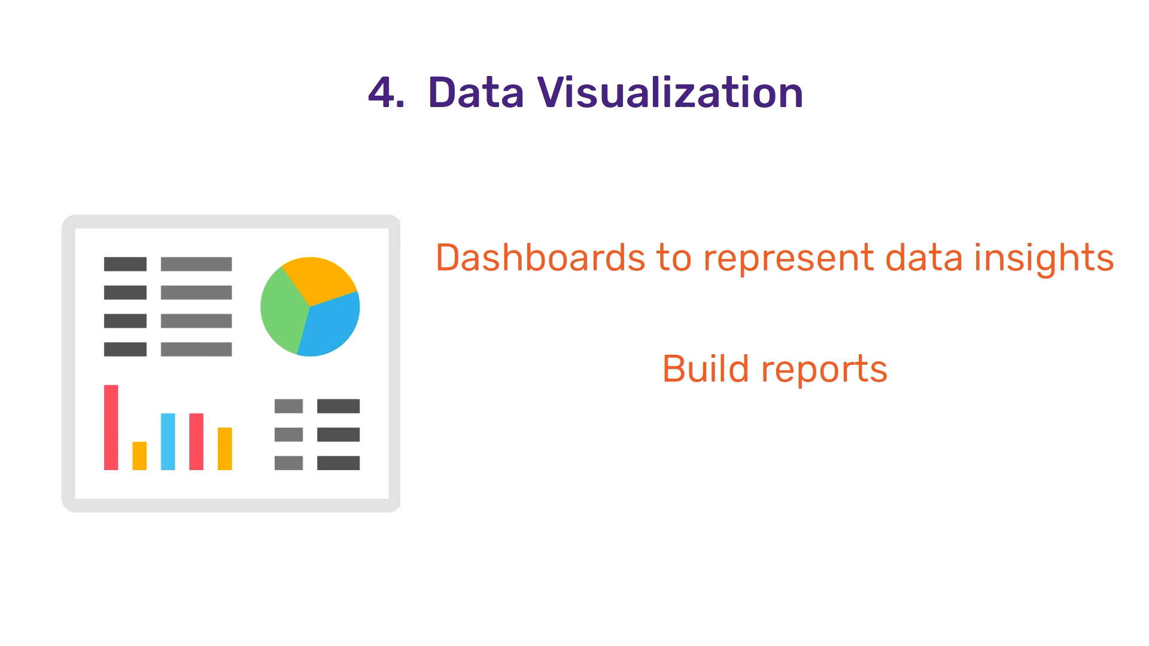
pyautogui.write('Share insights with stake h')
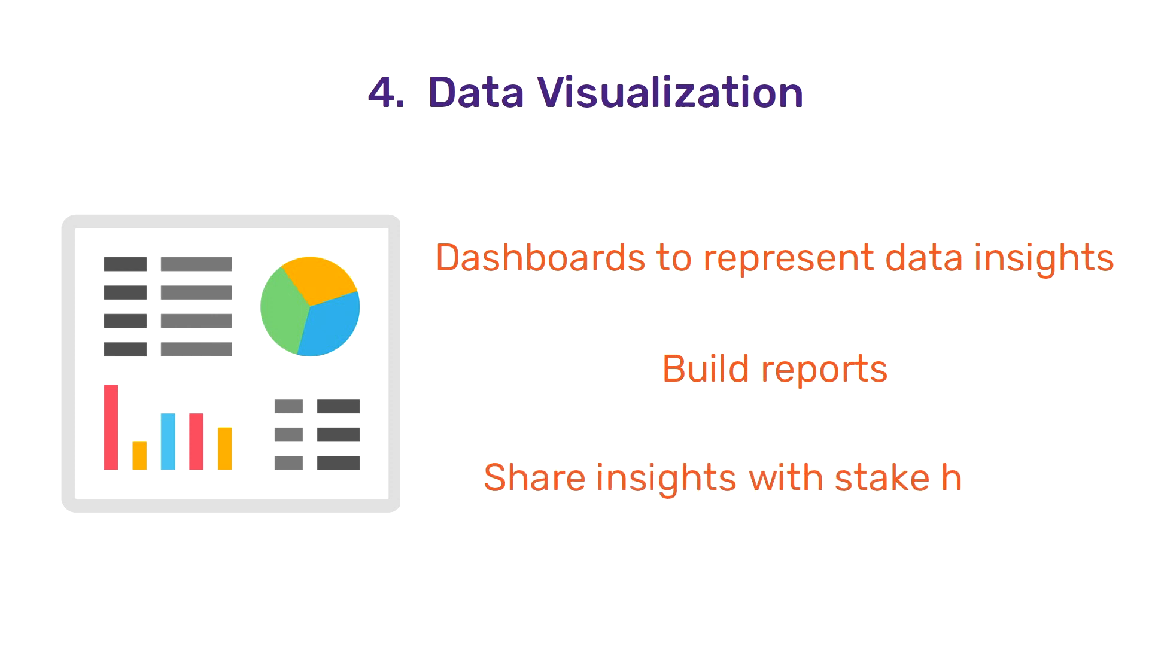
pyautogui.write('olders')
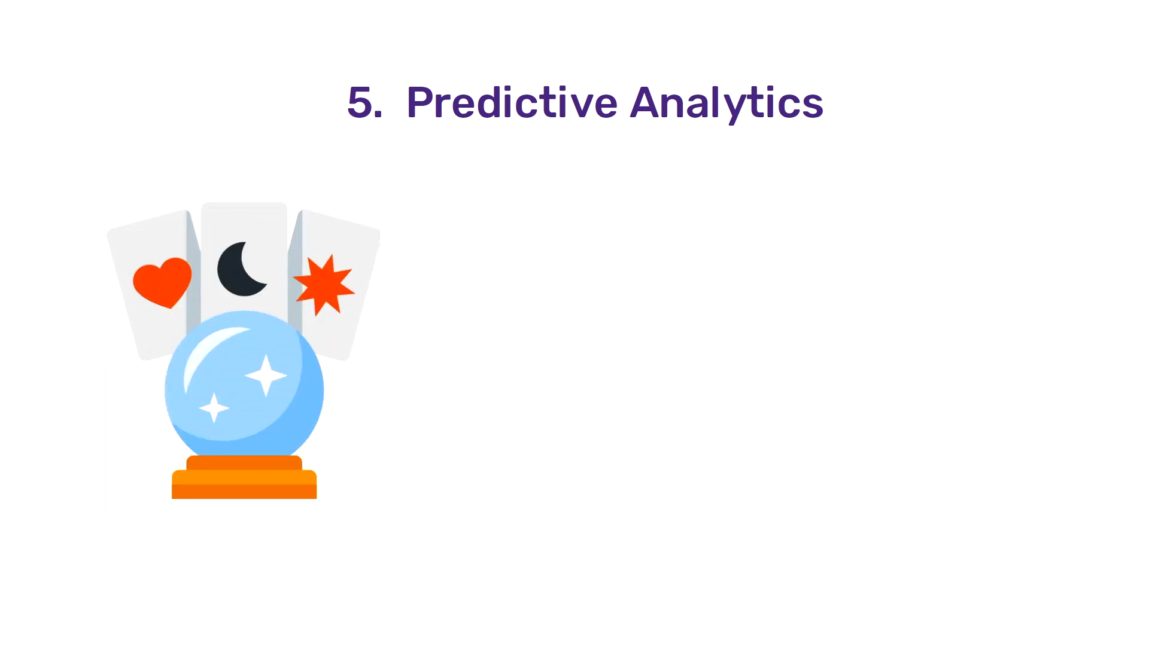
pyautogui.write('Predict the futu')
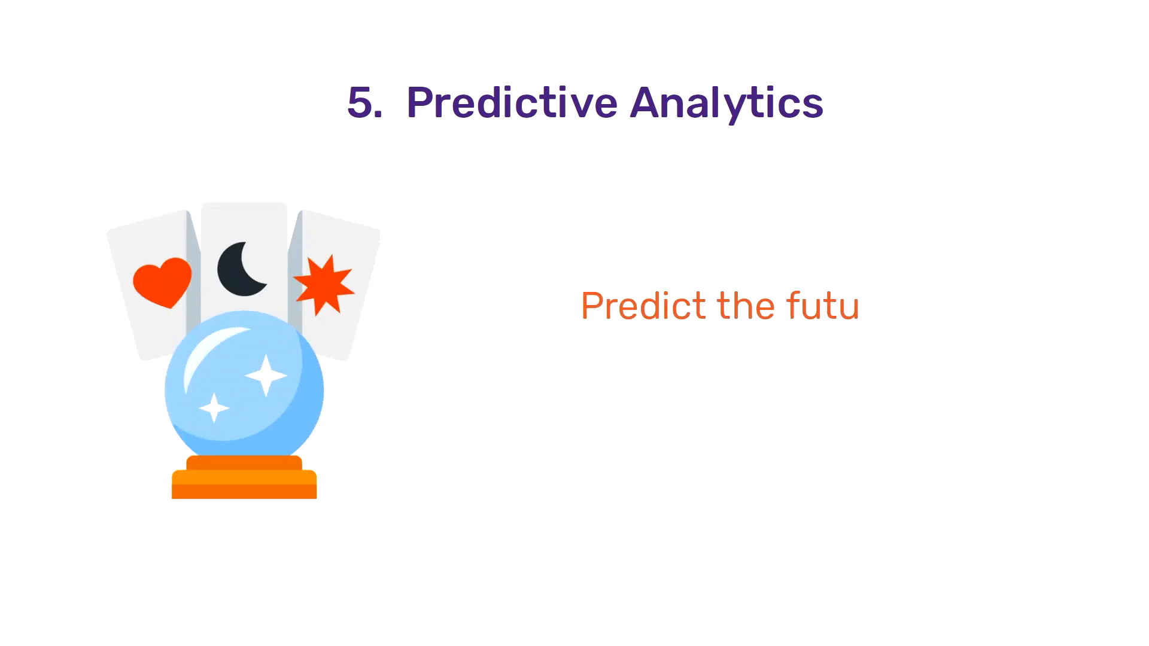
pyautogui.write('re data')
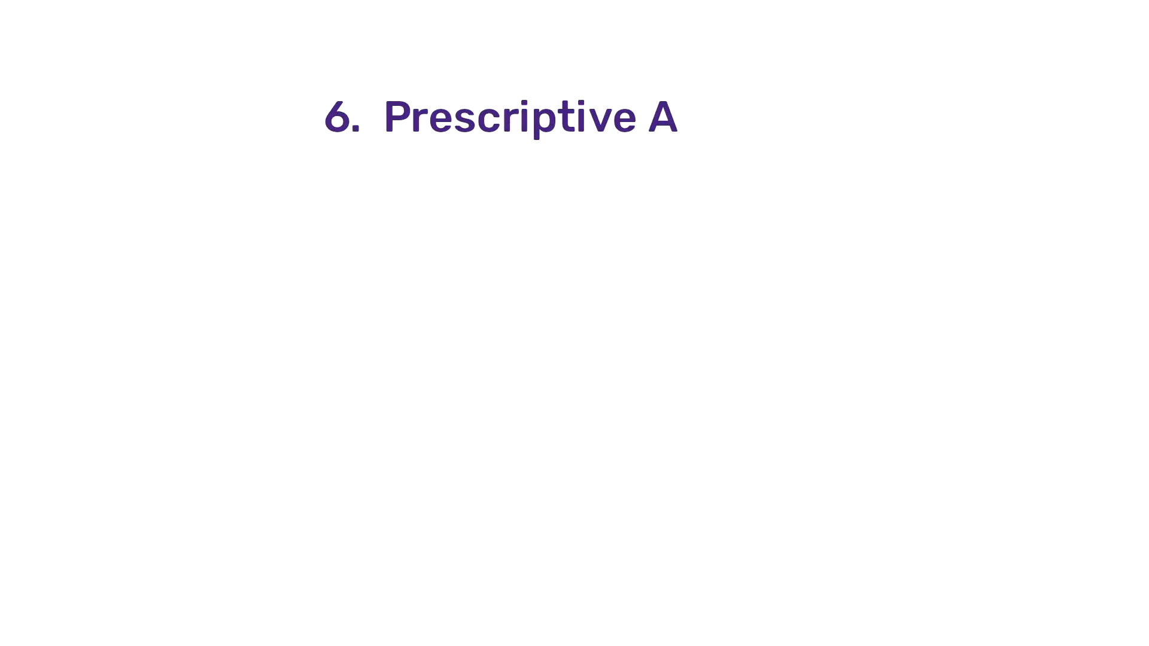
pyautogui.write('nalytics')
pyautogui.write('Action items to so')
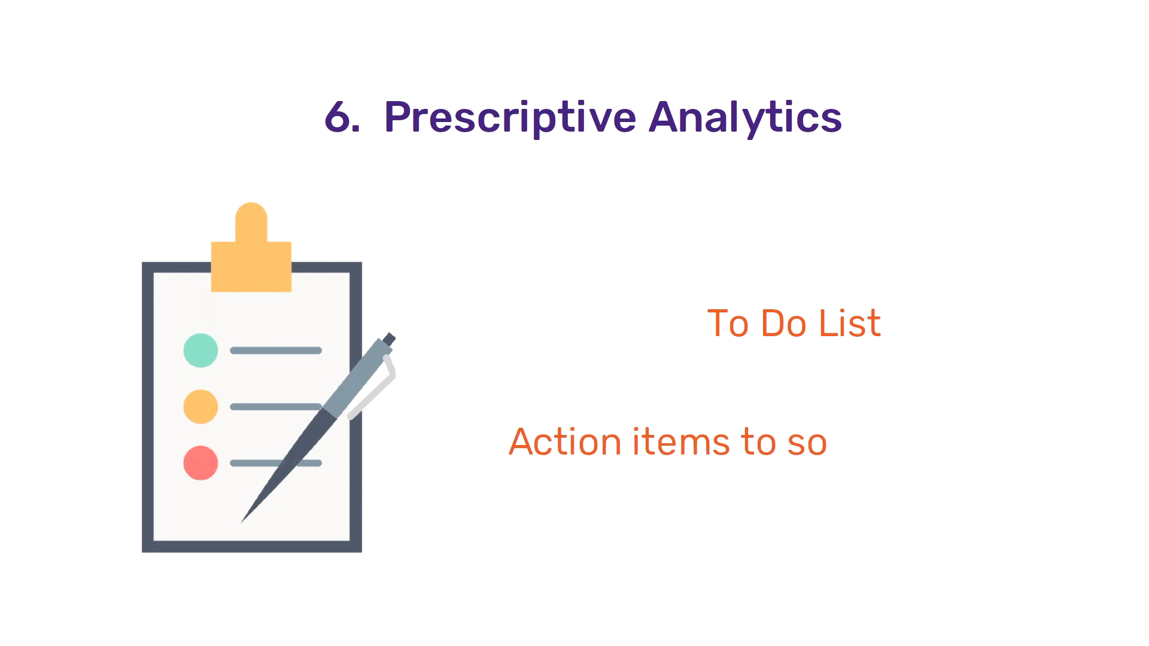
pyautogui.write('lve the problem')
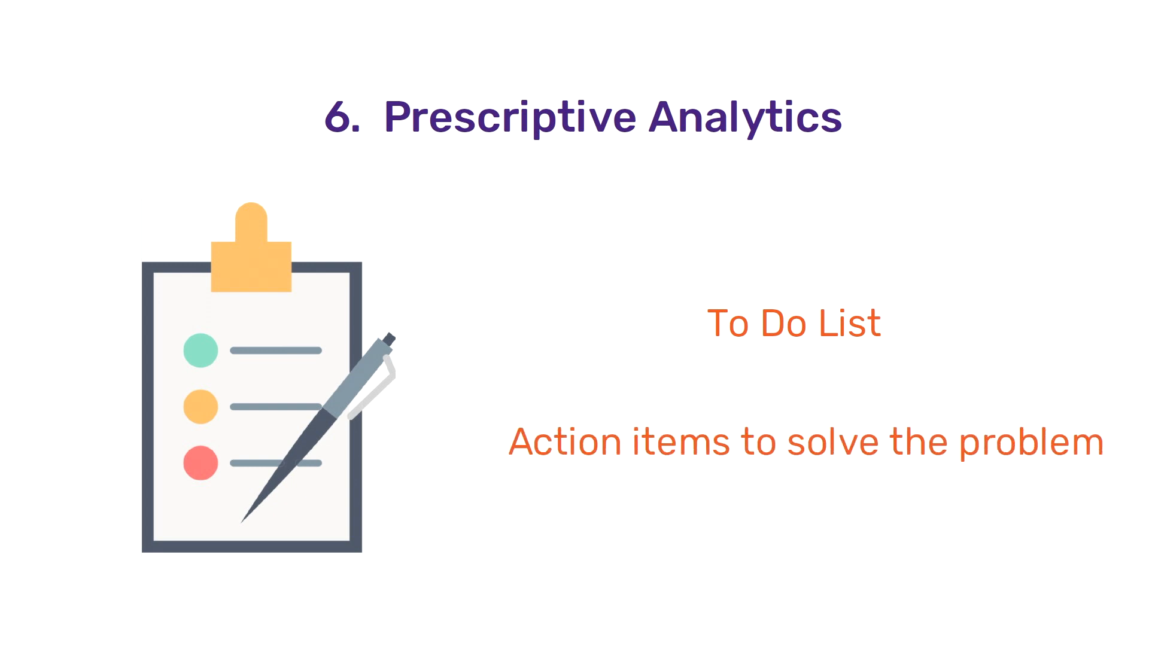